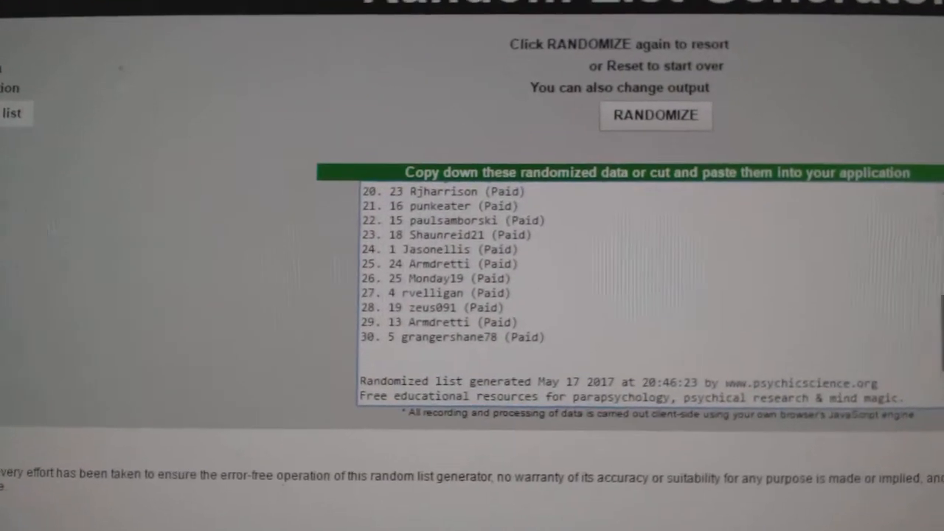
# Randomize the 30 paid entrant names and copy the shuffled list from the output box.
pyautogui.click(654, 116)
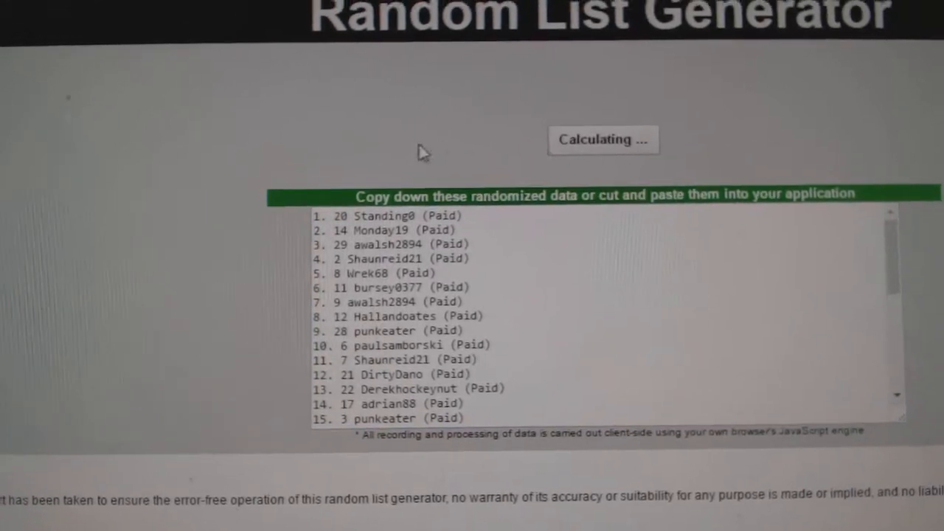
pyautogui.click(604, 139)
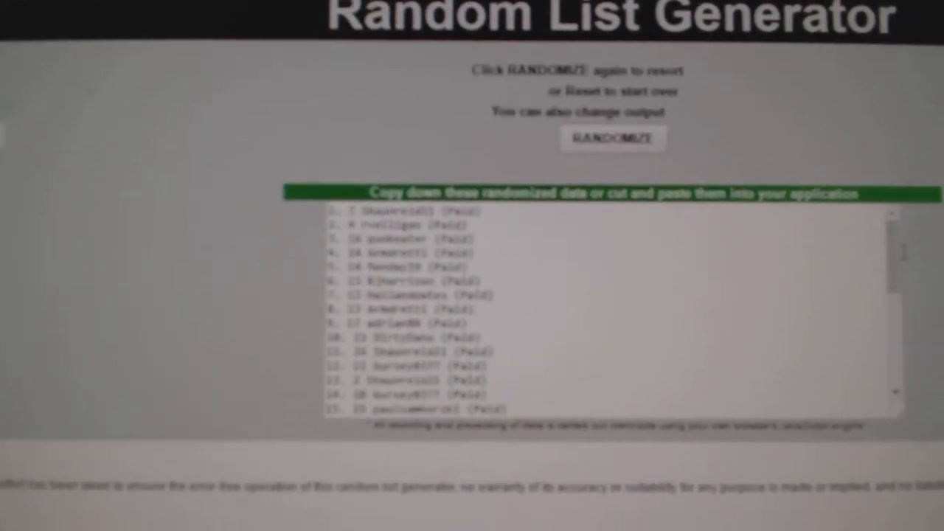
pyautogui.rightClick(427, 221)
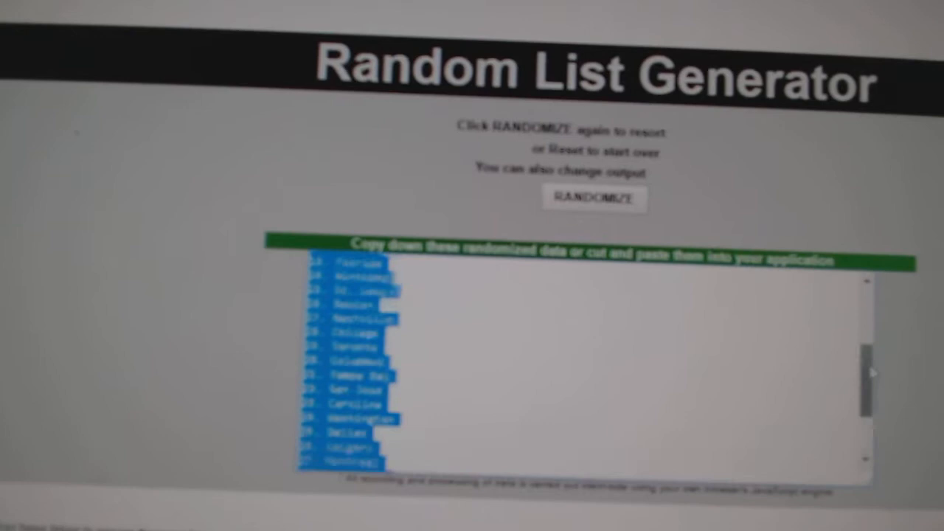
# Randomize the city team names list and scroll down to view the new order.
pyautogui.click(594, 198)
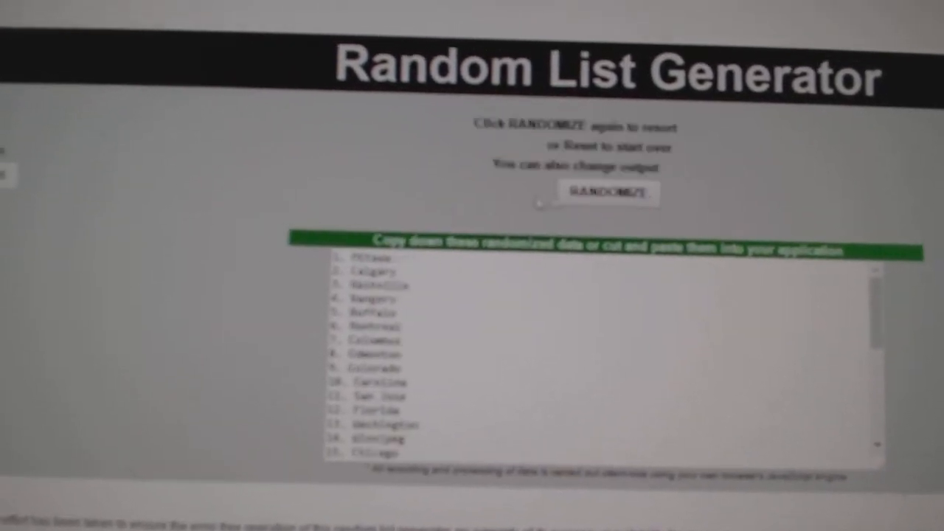
pyautogui.scroll(-3)
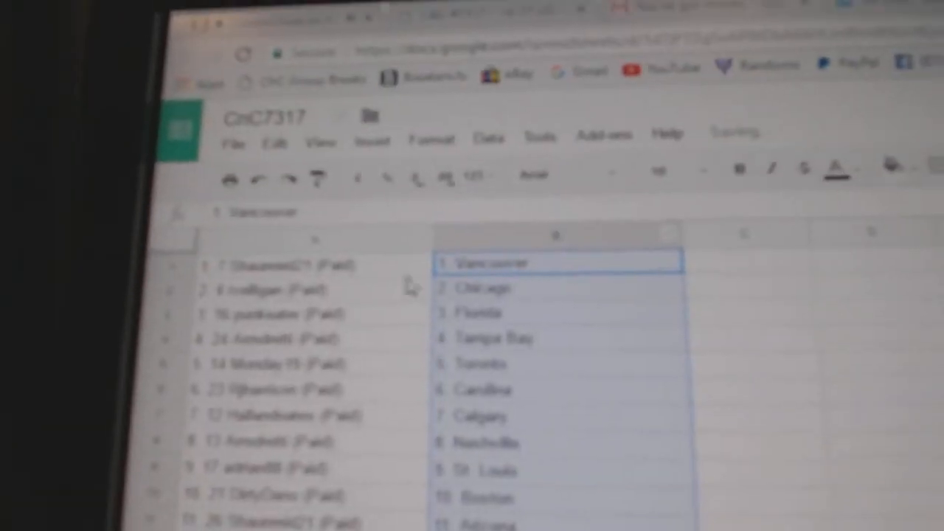
# In CnC7317, check the name-team pairings in columns A and B through row 27.
pyautogui.click(302, 286)
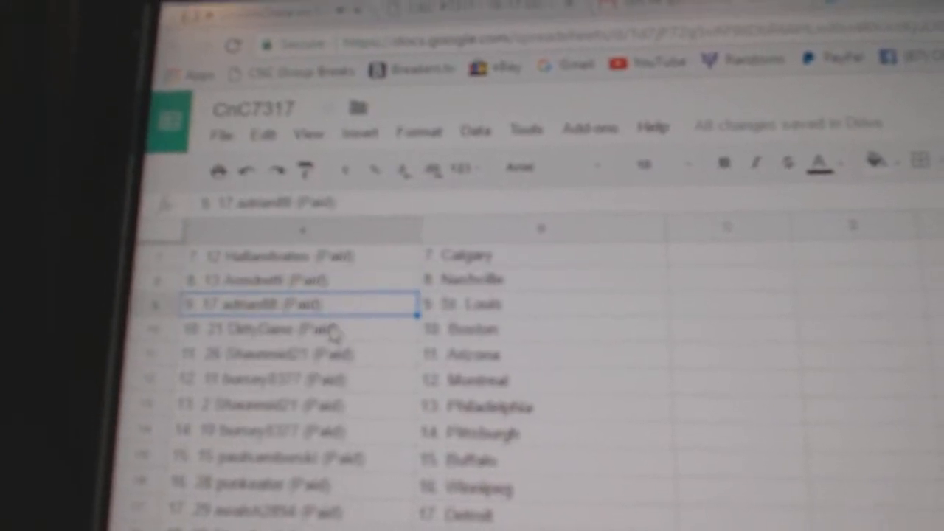
pyautogui.scroll(-3)
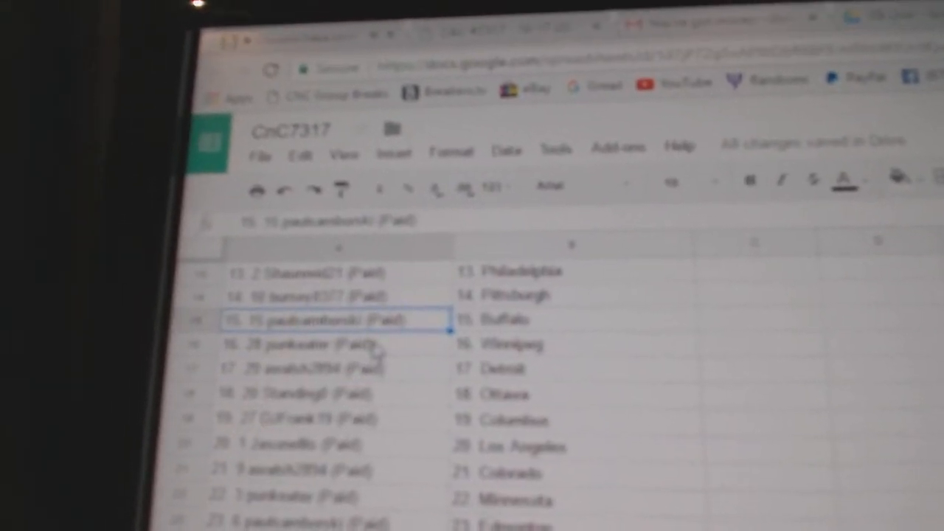
pyautogui.scroll(-3)
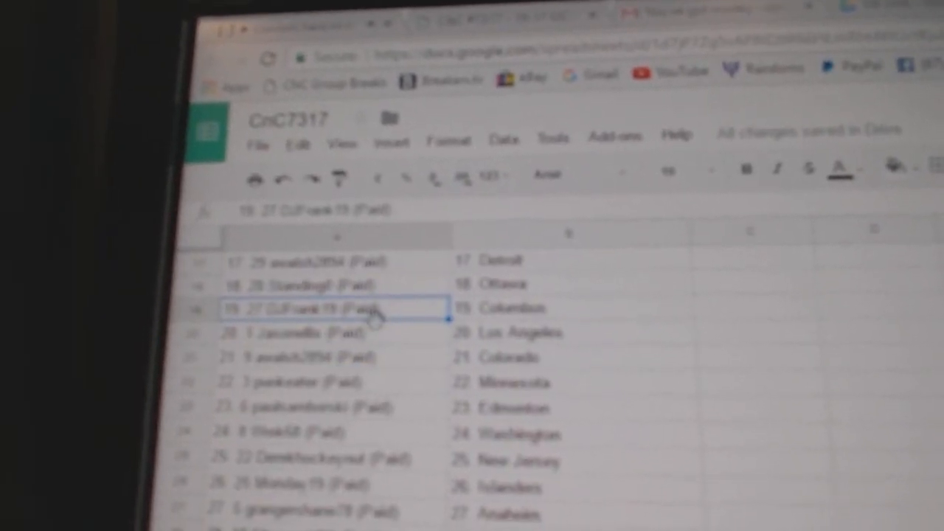
pyautogui.click(336, 340)
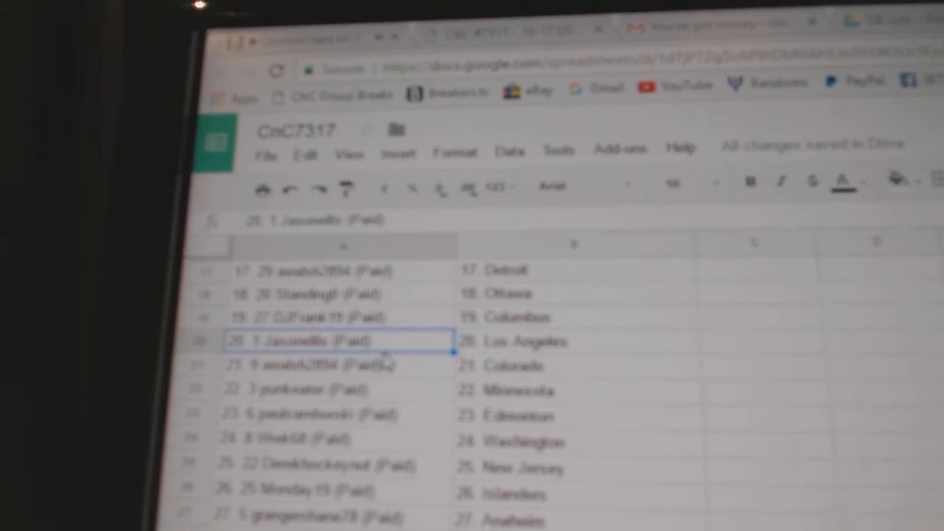